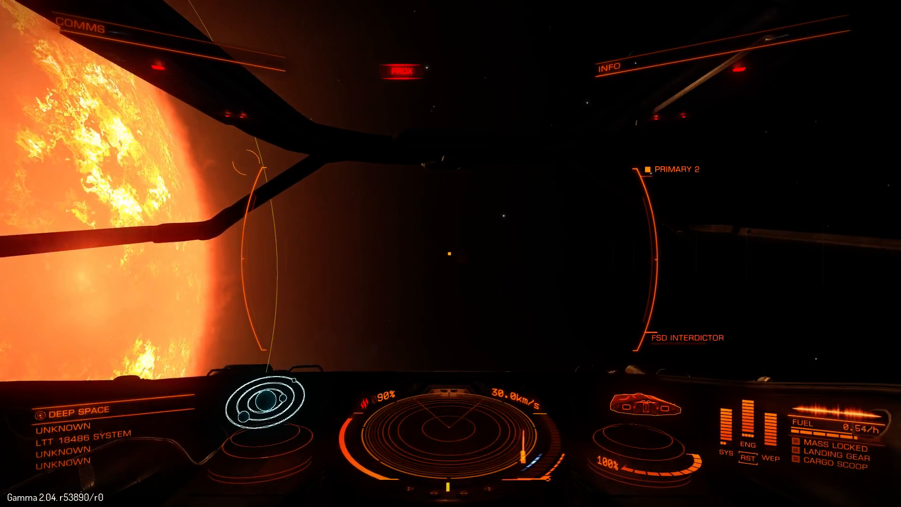
mouse_move(450, 253)
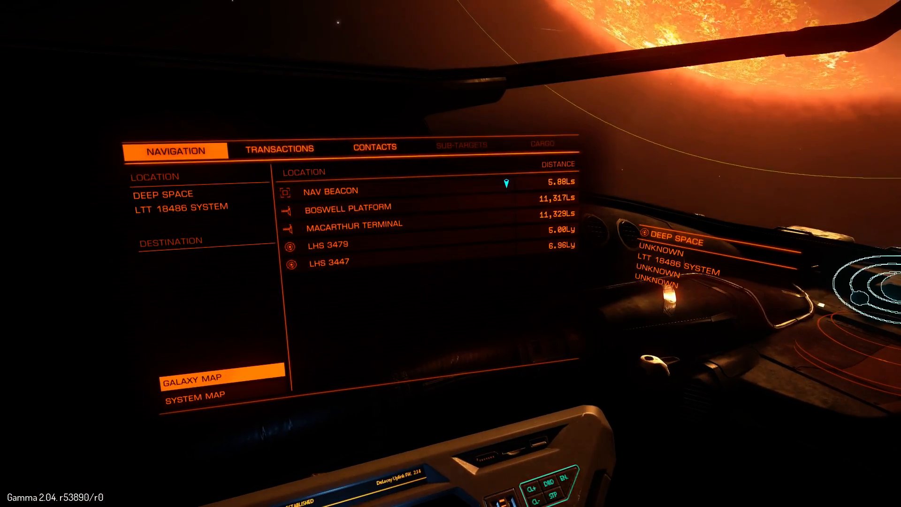
Step: Glance at Transactions, then select LHS 3447 in Navigation to show its hyperdrive options
left_click(280, 148)
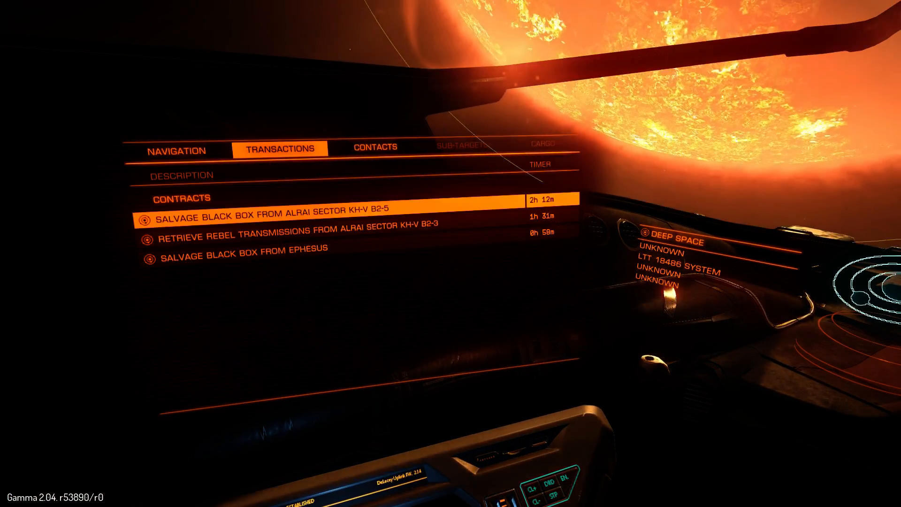
left_click(176, 147)
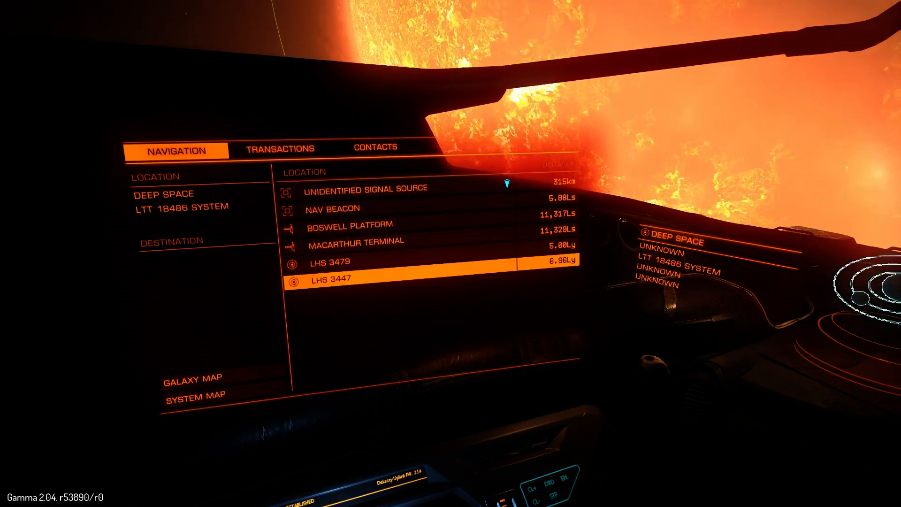
left_click(332, 279)
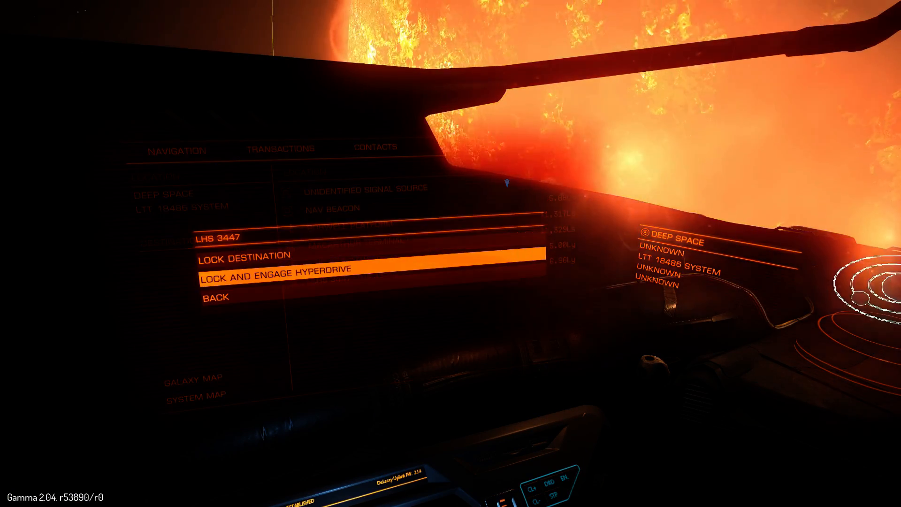
Step: Lock LHS 3447 and engage the hyperdrive, arriving beside Gliese 748.2 B
left_click(275, 269)
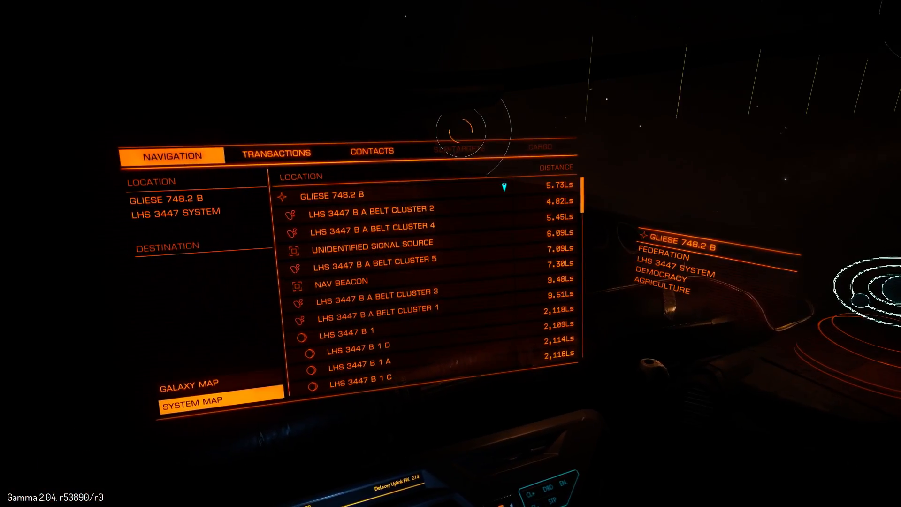
Step: Review the LHS 3447 system map and lock Gliese 748.2 B, 5.75 Ls away, as destination
left_click(192, 399)
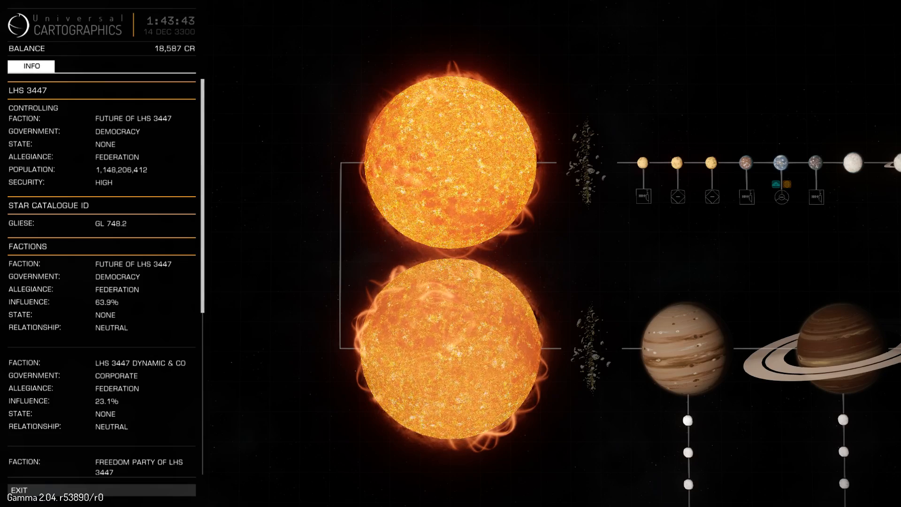
left_click(448, 161)
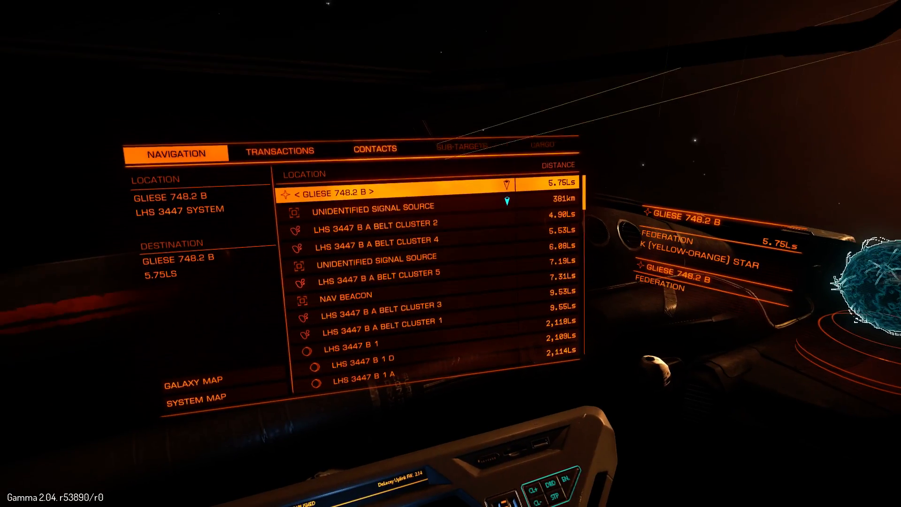
Step: Reopen the system map to read Dalton Gateway, LHS 3447 and planet A 5 details
left_click(195, 397)
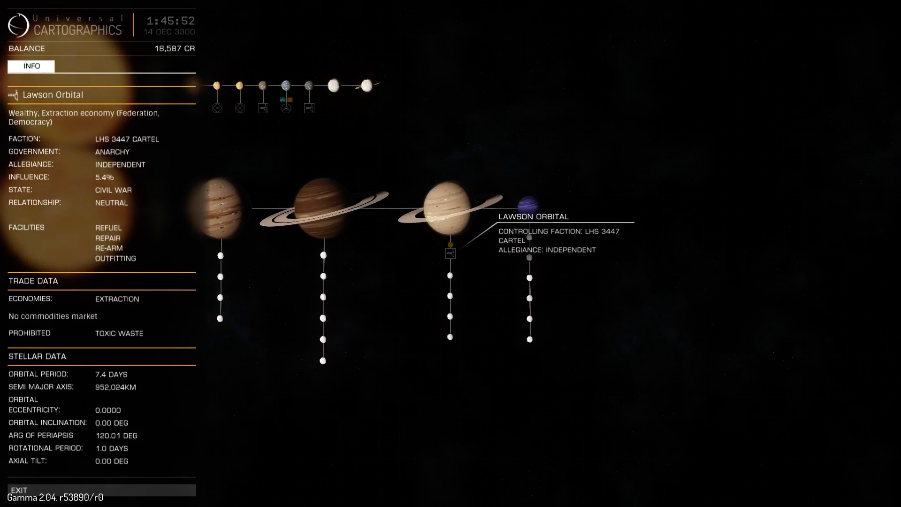
left_click(529, 253)
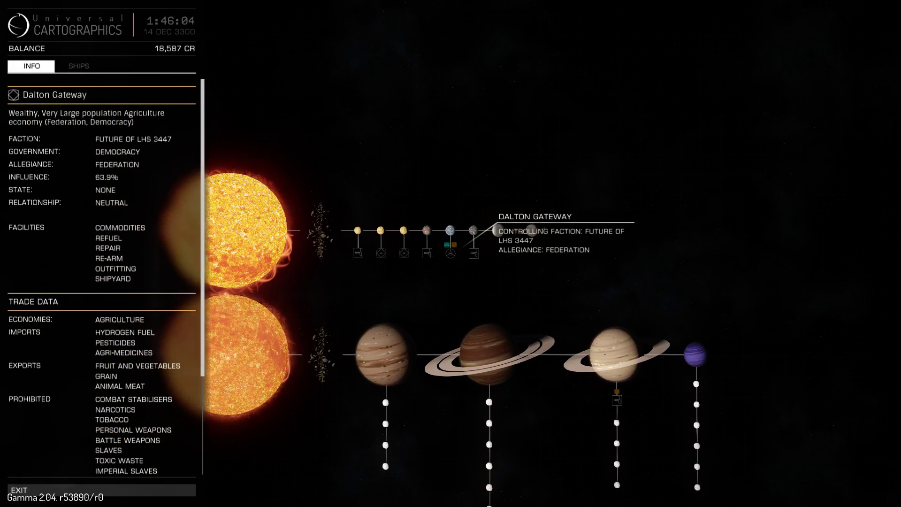
left_click(472, 232)
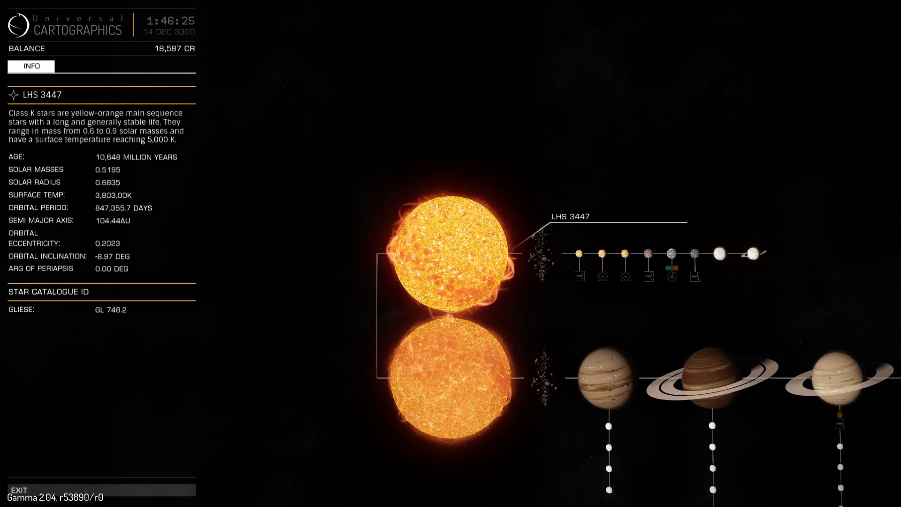
left_click(473, 231)
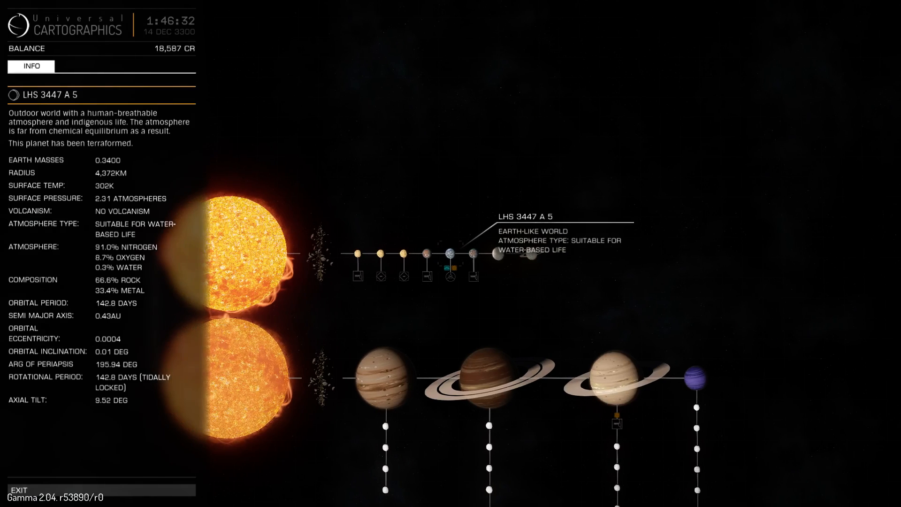
left_click(451, 253)
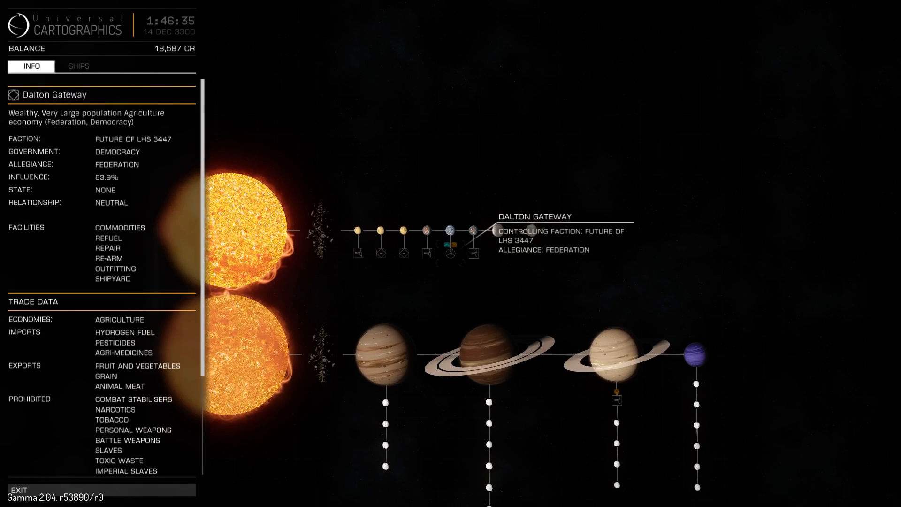
left_click(472, 233)
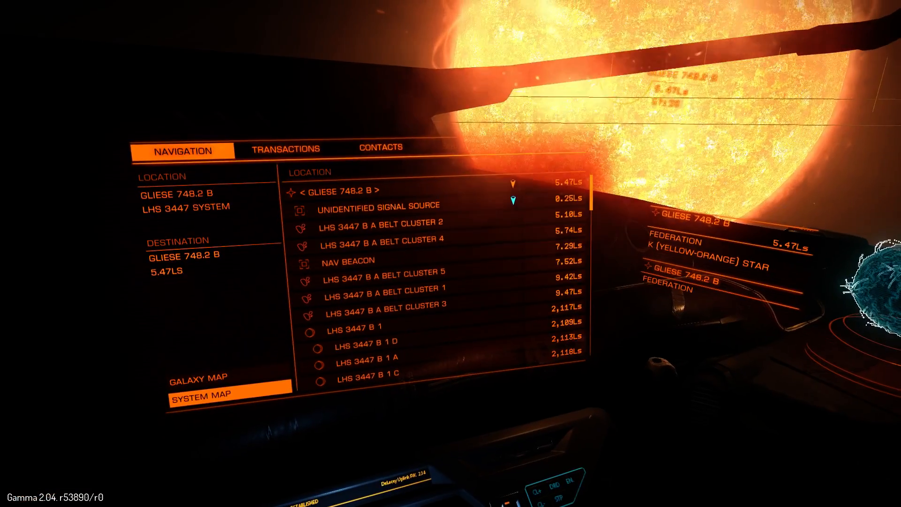
Step: Glance at Transactions, return to Navigation and scroll down the list toward LHS 3447
left_click(281, 148)
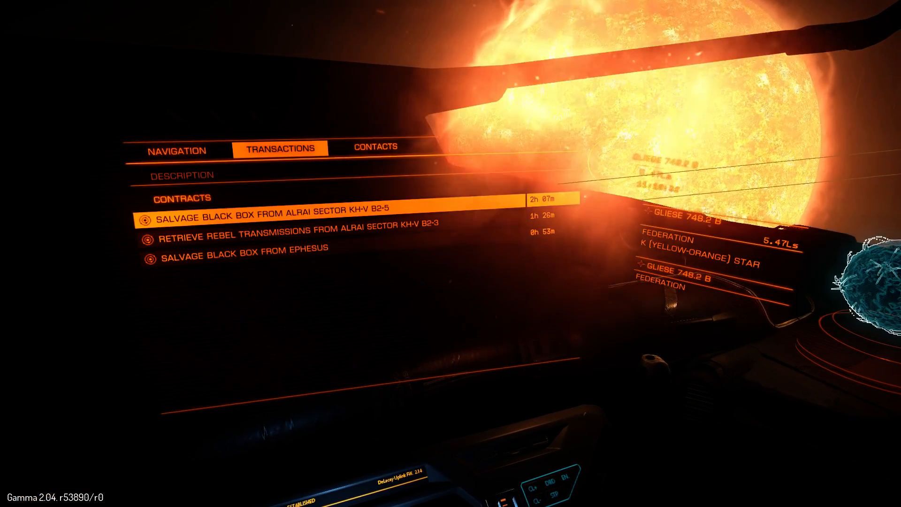
left_click(176, 150)
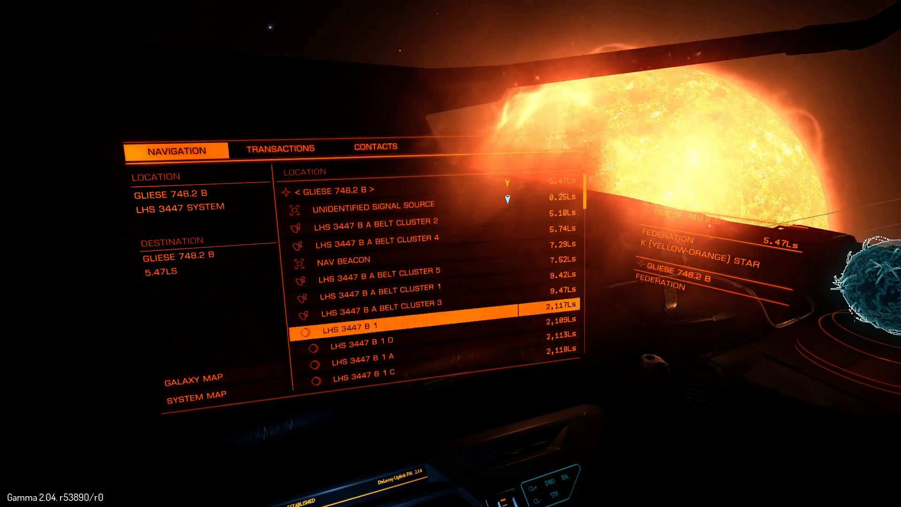
scroll("down", 3)
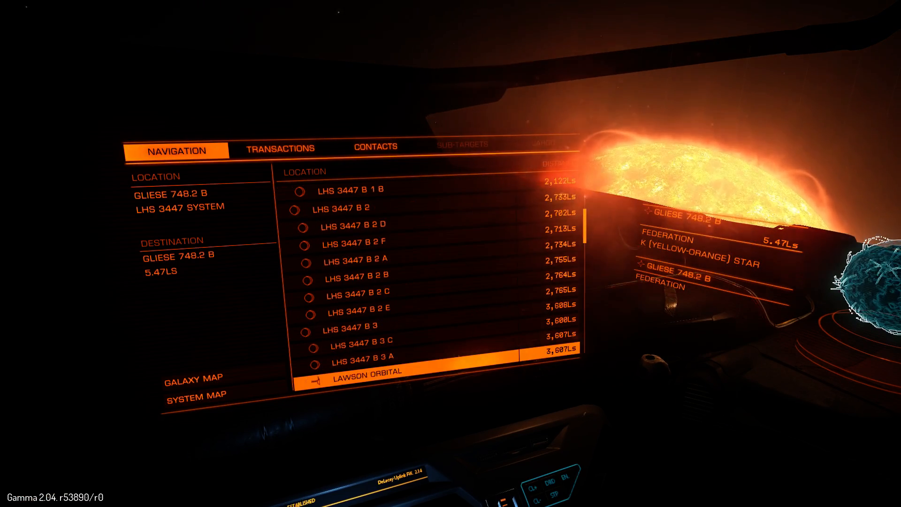
scroll("down", 3)
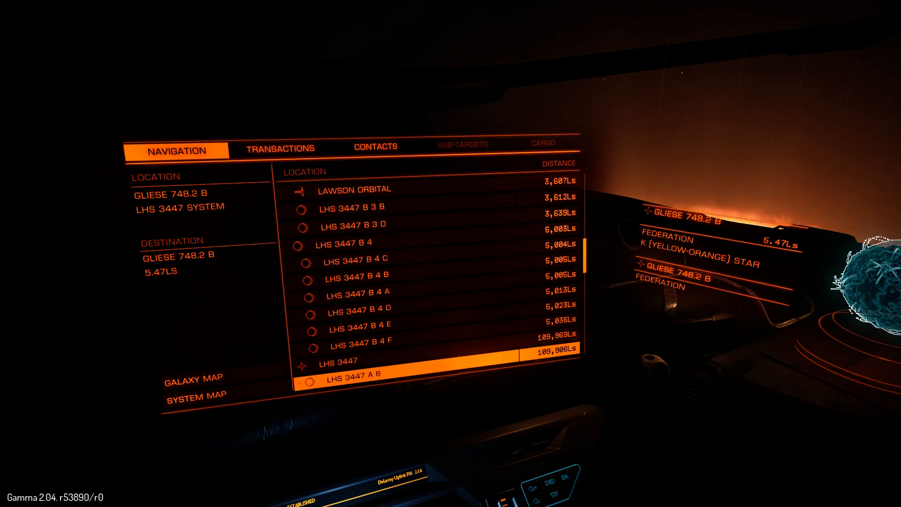
scroll("down", 3)
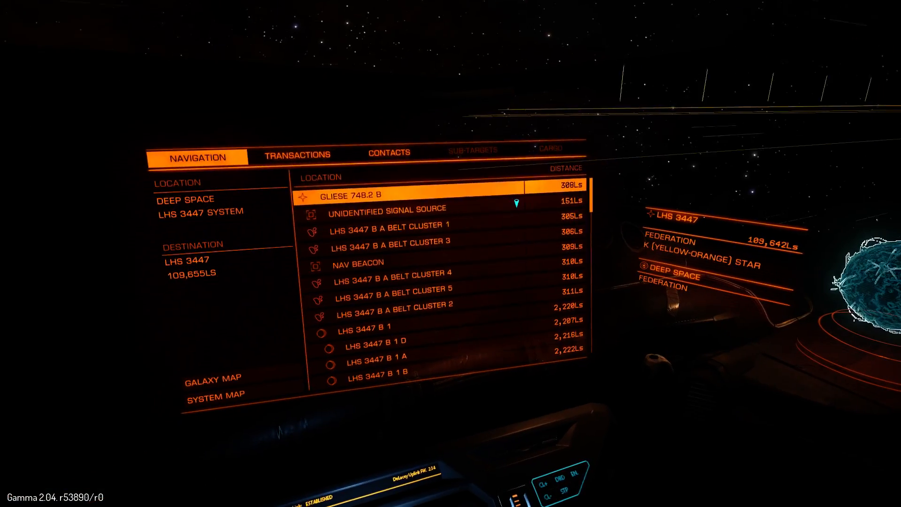
scroll("down", 3)
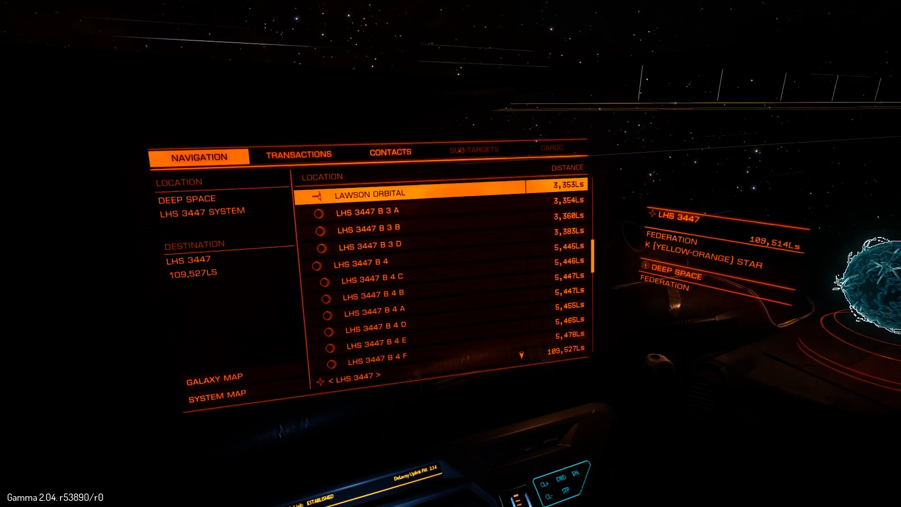
scroll("down", 3)
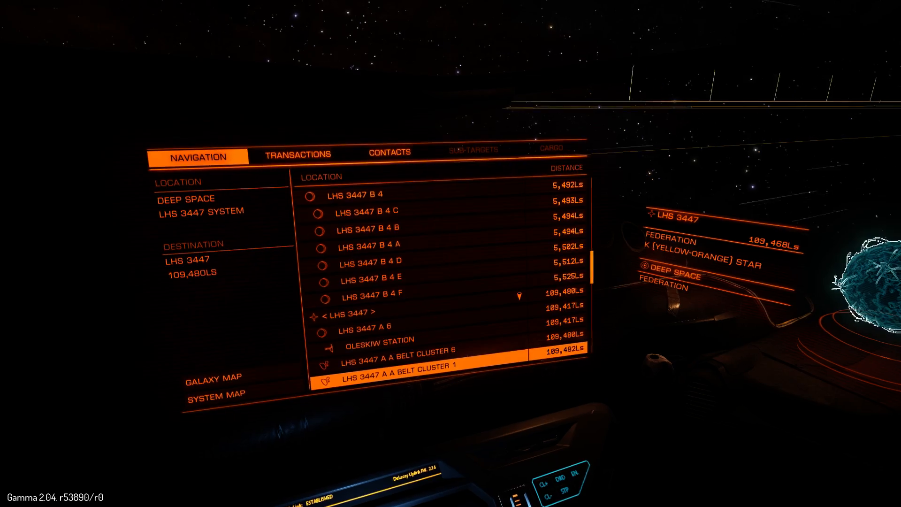
scroll("down", 3)
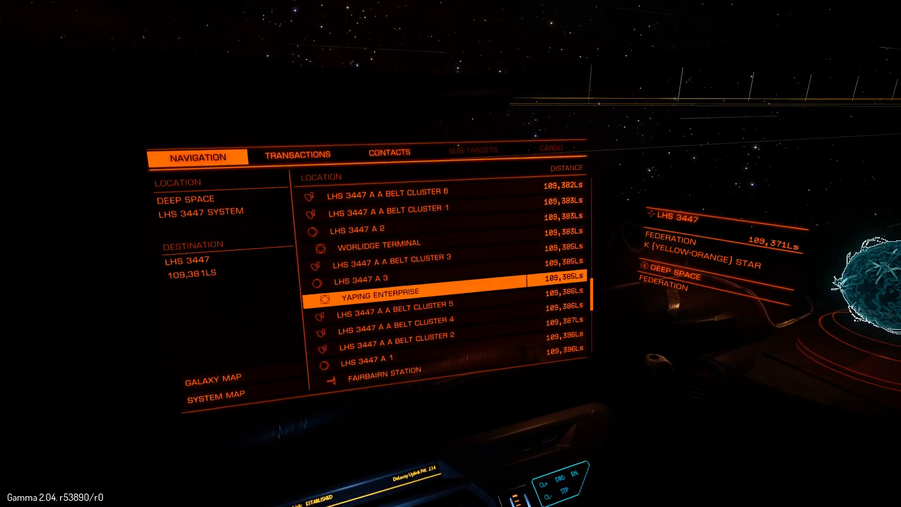
scroll("down", 3)
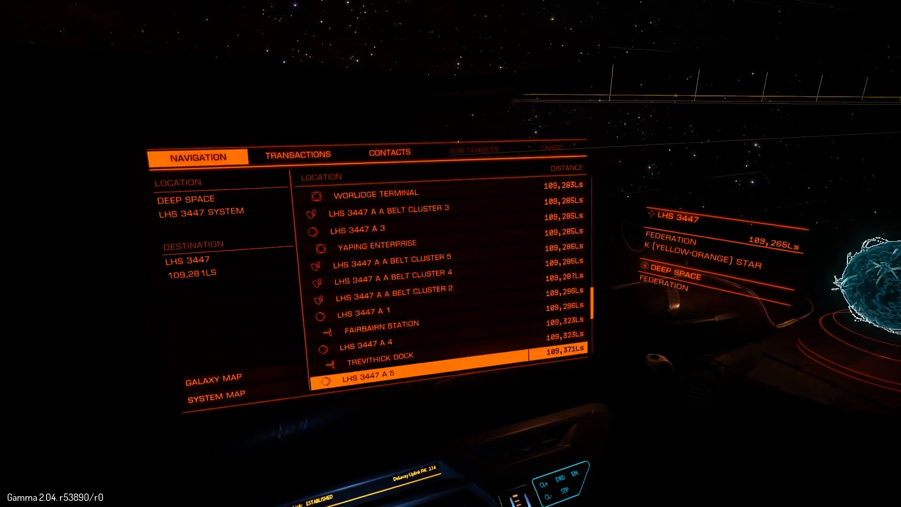
scroll("down", 3)
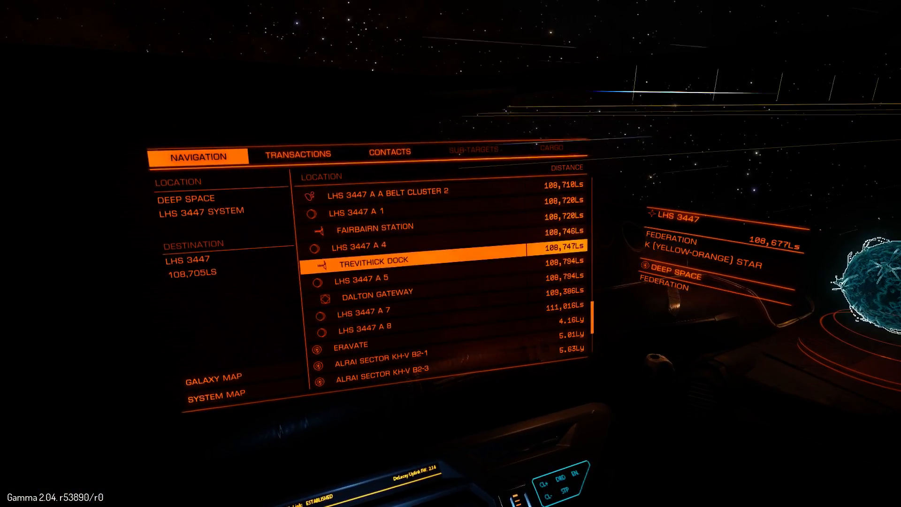
left_click(216, 393)
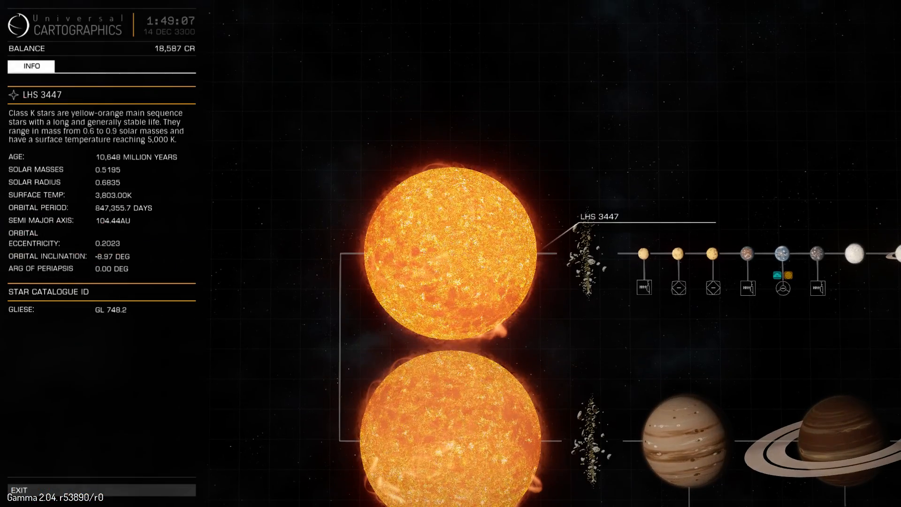
Step: Read planet LHS 3447 A 1's 4.6-day orbital period, then select a neighbouring body
left_click(645, 253)
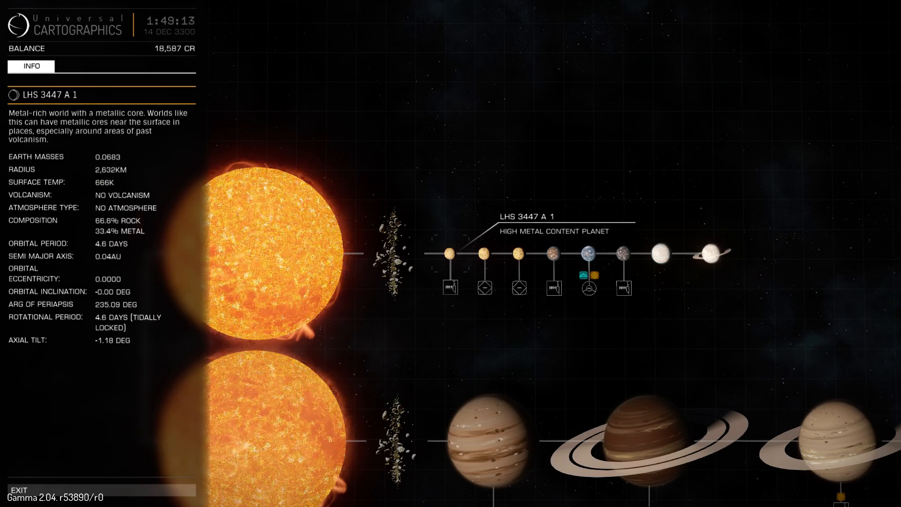
left_click(483, 253)
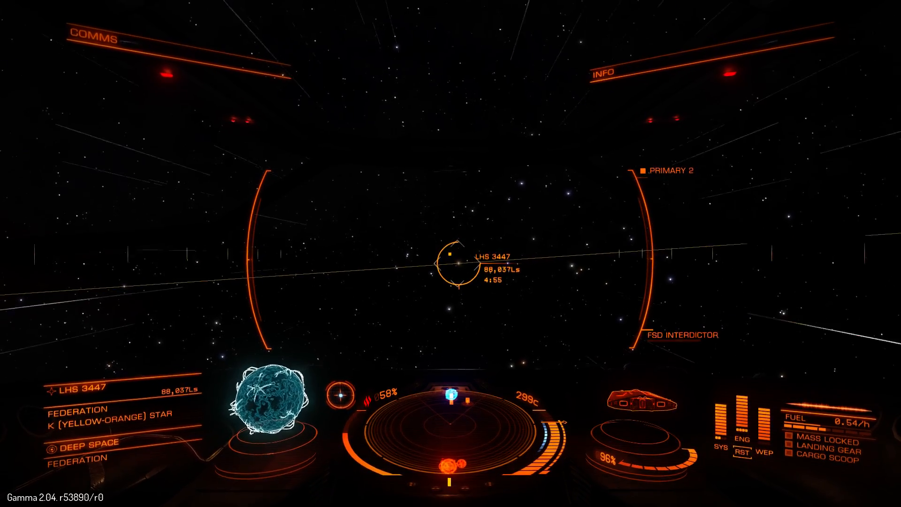
Step: Leave the System Map for the cockpit HUD with the 1 key
key("1")
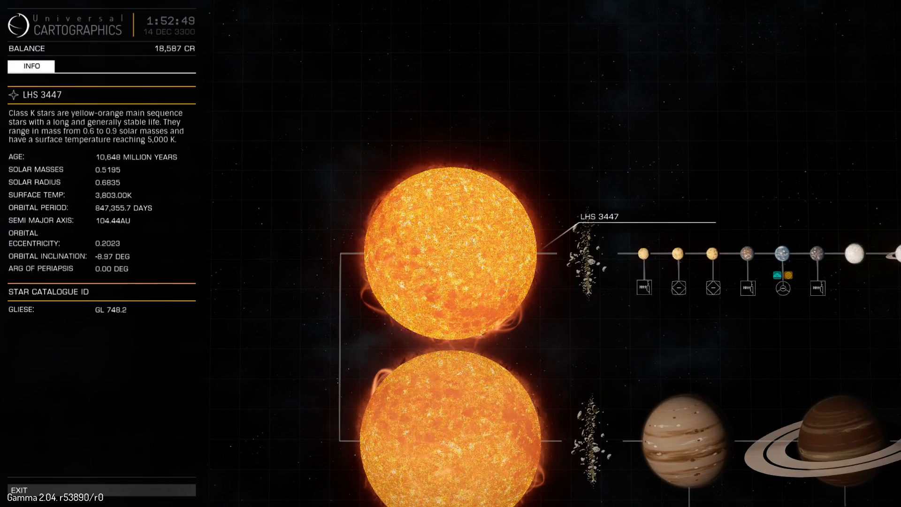
Step: Return to the navigation list, now 34,240 Ls from LHS 3447
left_click(21, 490)
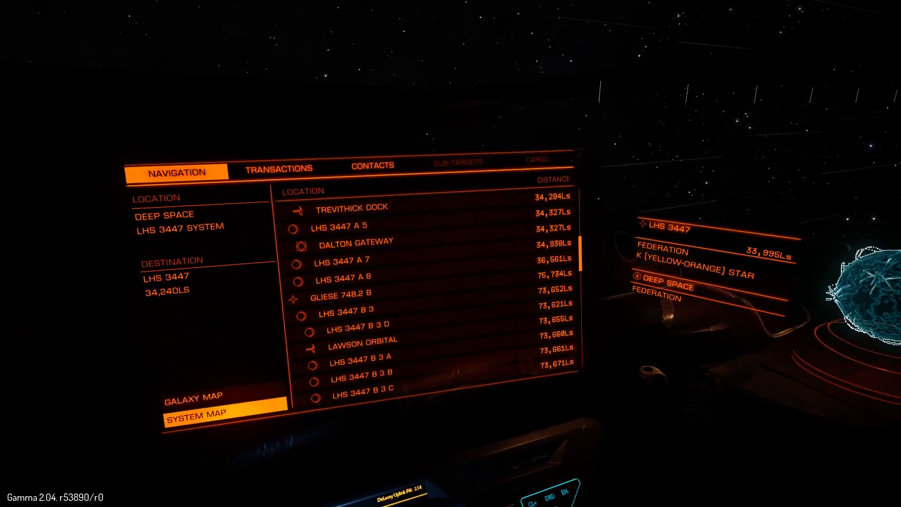
Step: Bring up the System Map on the star LHS 3447's class and orbital data
left_click(198, 412)
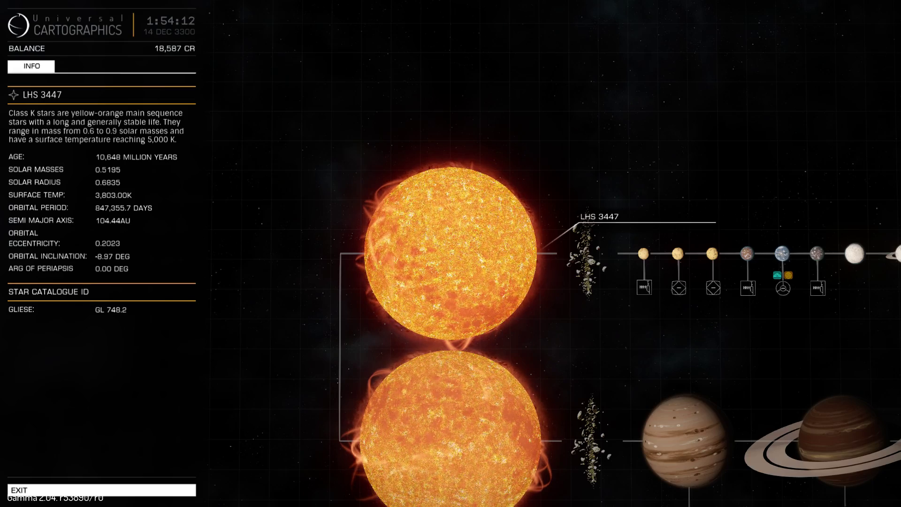
Step: Exit the system map to the navigation list, 7,700 Ls from LHS 3447
left_click(25, 489)
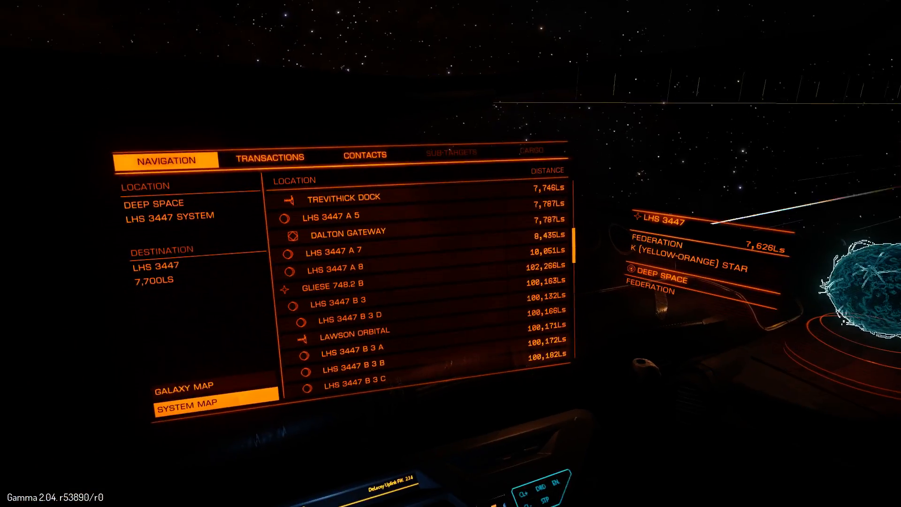
Step: Read the LHS 3447 star's orbital details in the system map, then exit to the cockpit
left_click(186, 402)
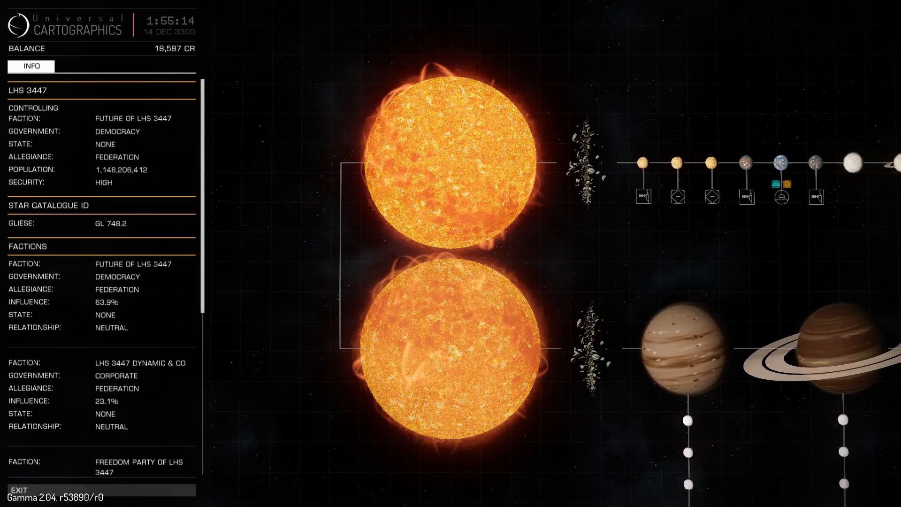
left_click(450, 254)
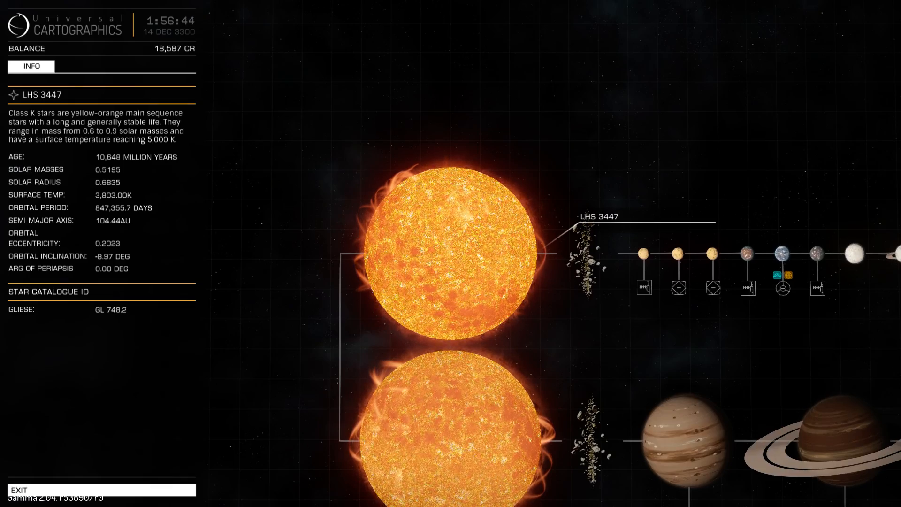
left_click(26, 490)
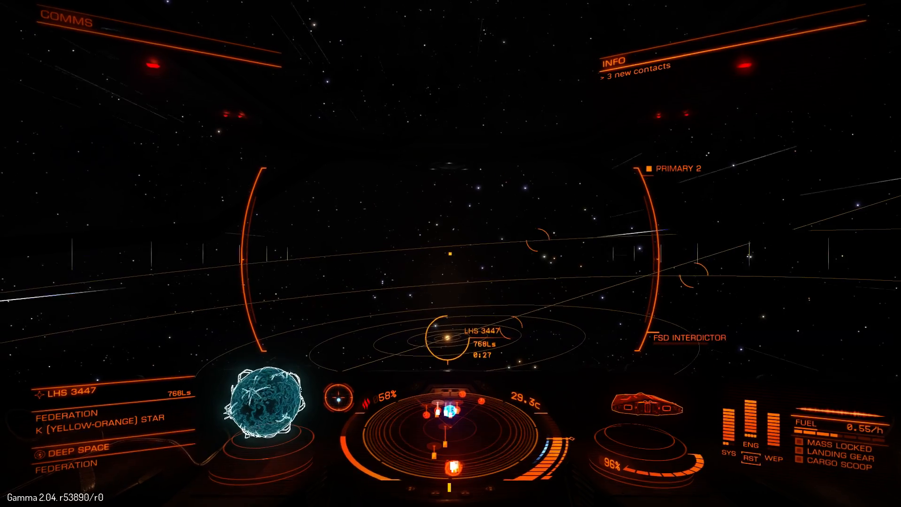